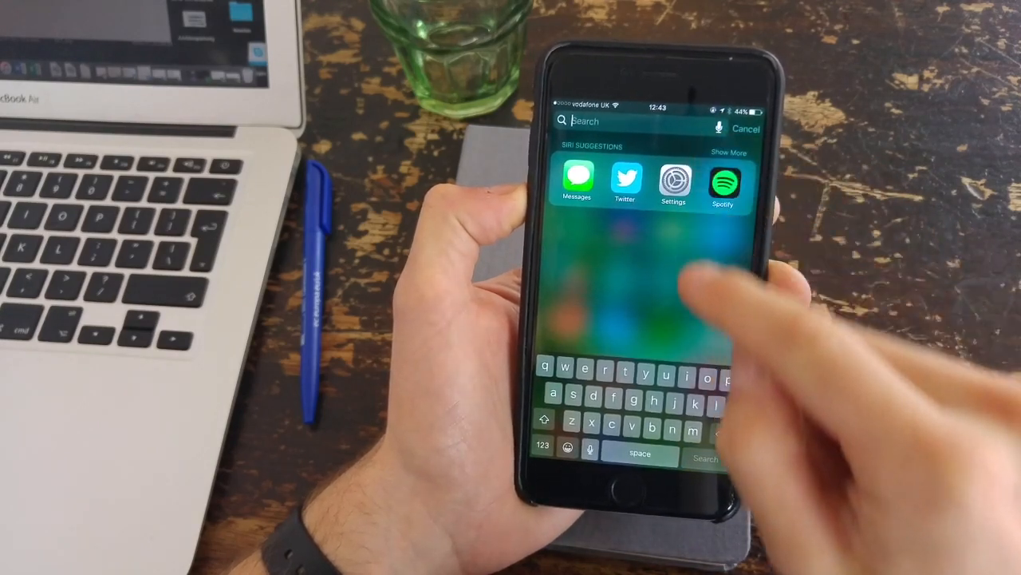
Launch Bear from Spotlight by searching 'bea', then scroll through the Welcome to Bear note.
text(bea)
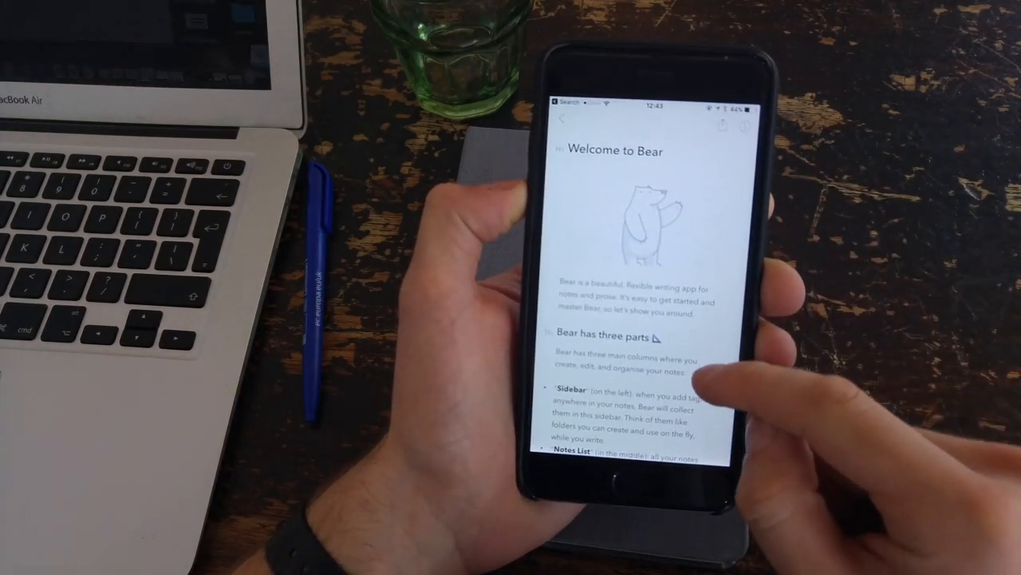
scroll(down, 3)
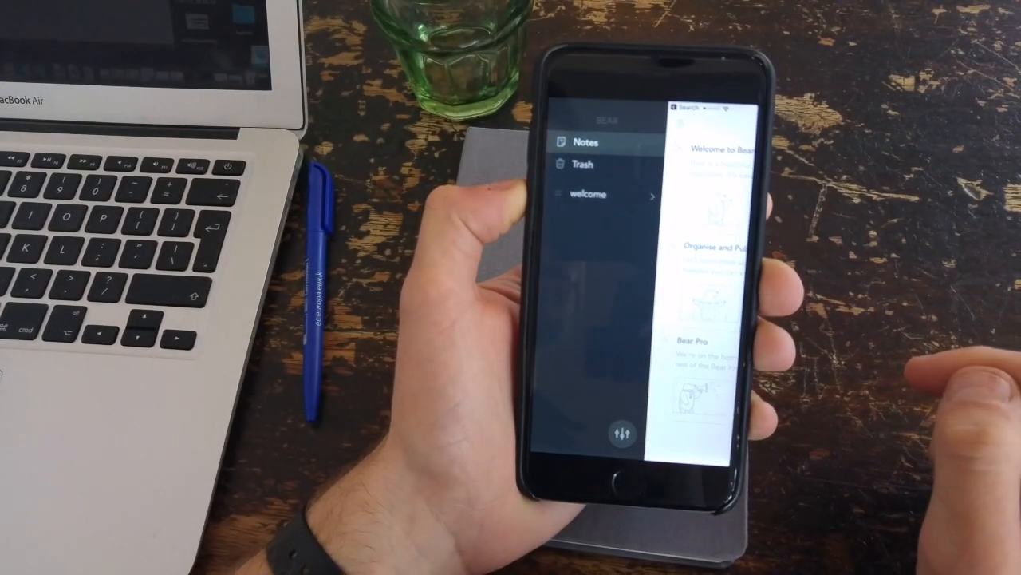
Expand the welcome tag, view the organize notes, and create a new blank note.
click(586, 194)
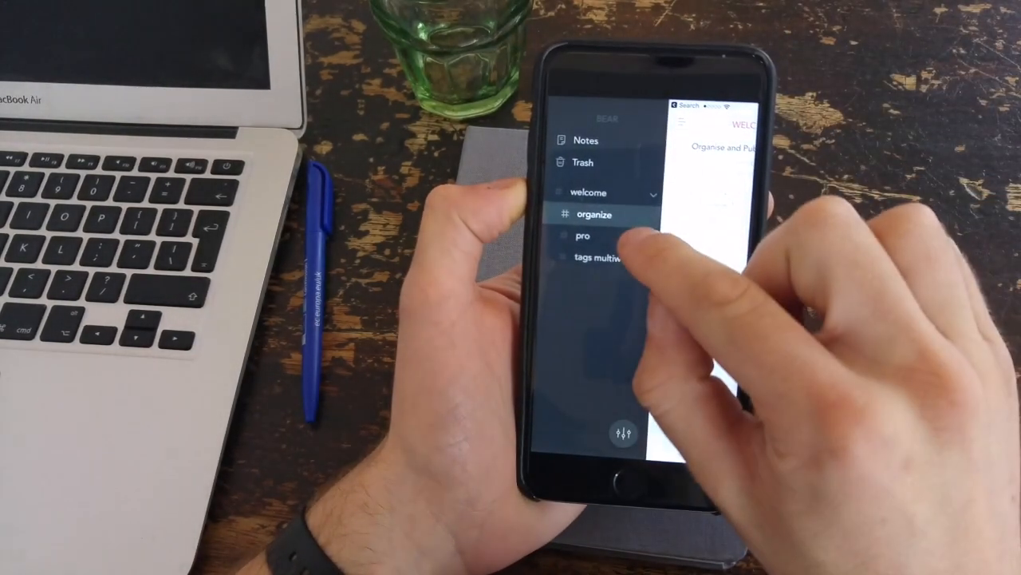
click(582, 235)
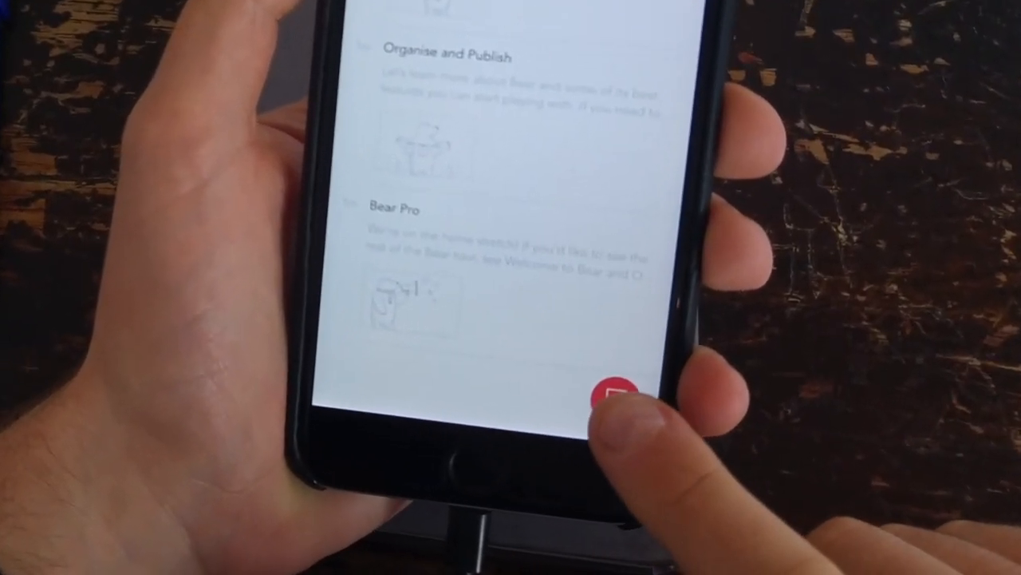
click(615, 391)
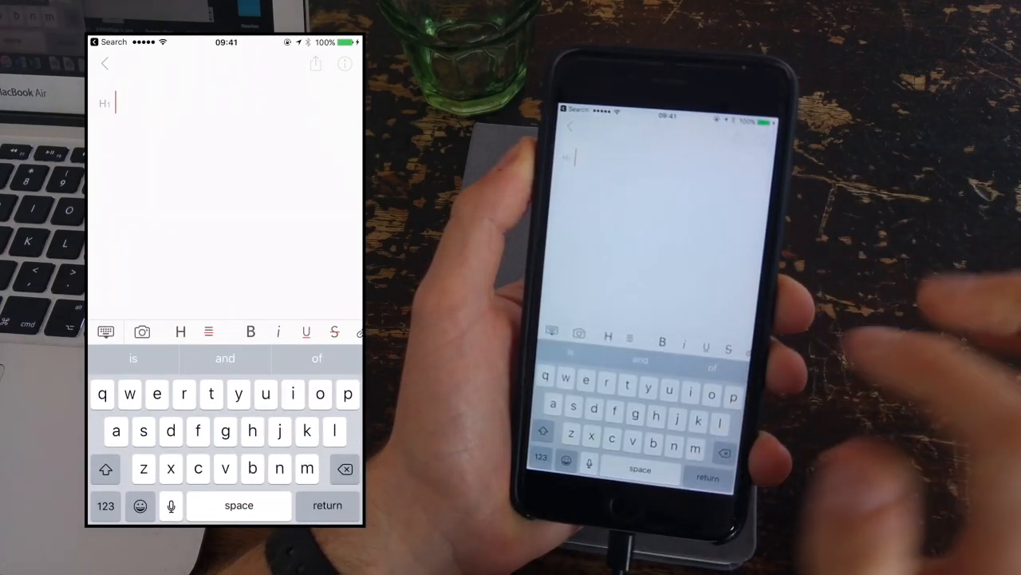
Format the first line as H2 and enter the heading 'Meeting Agenda'.
click(180, 331)
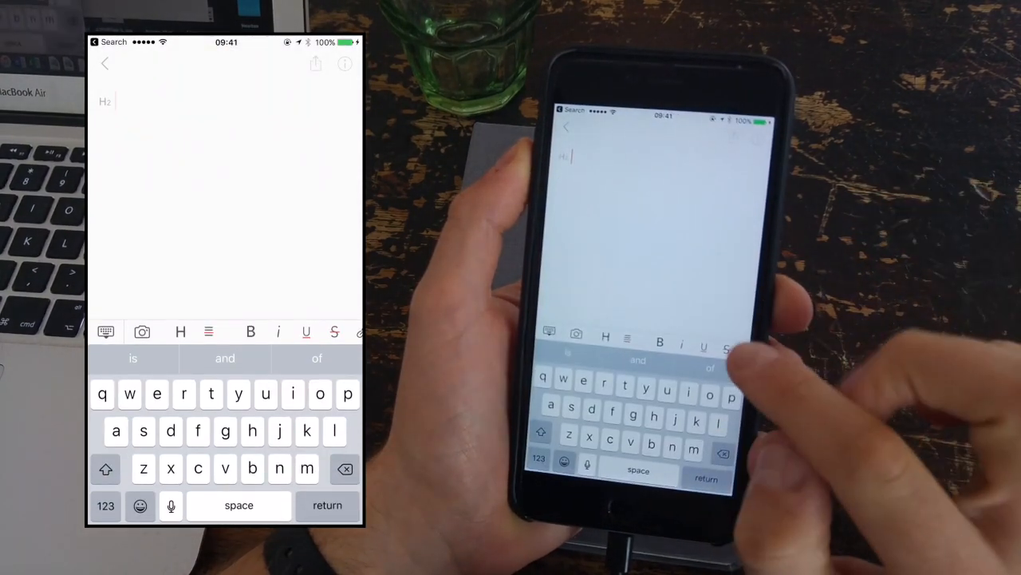
text(ello)
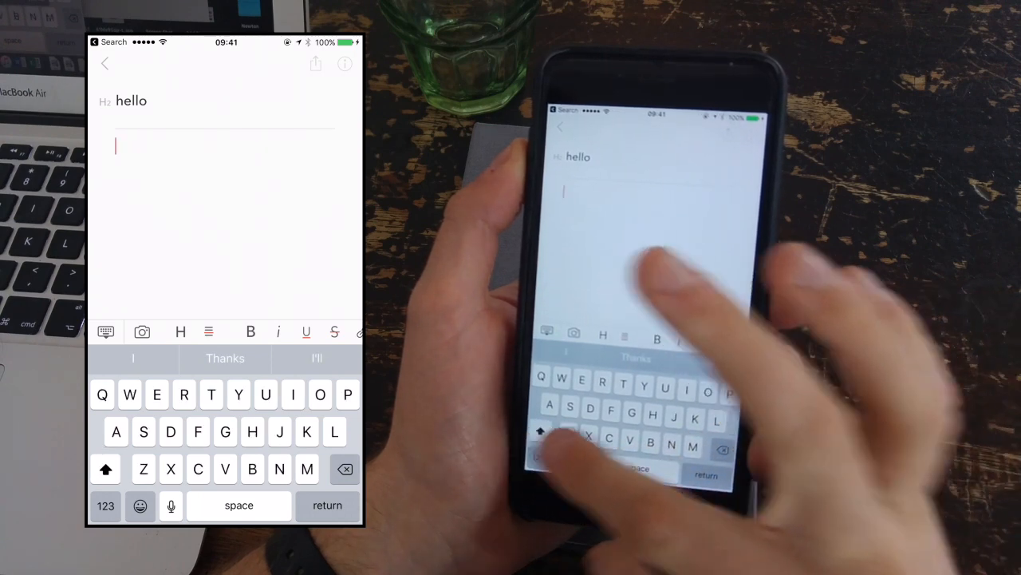
text(W)
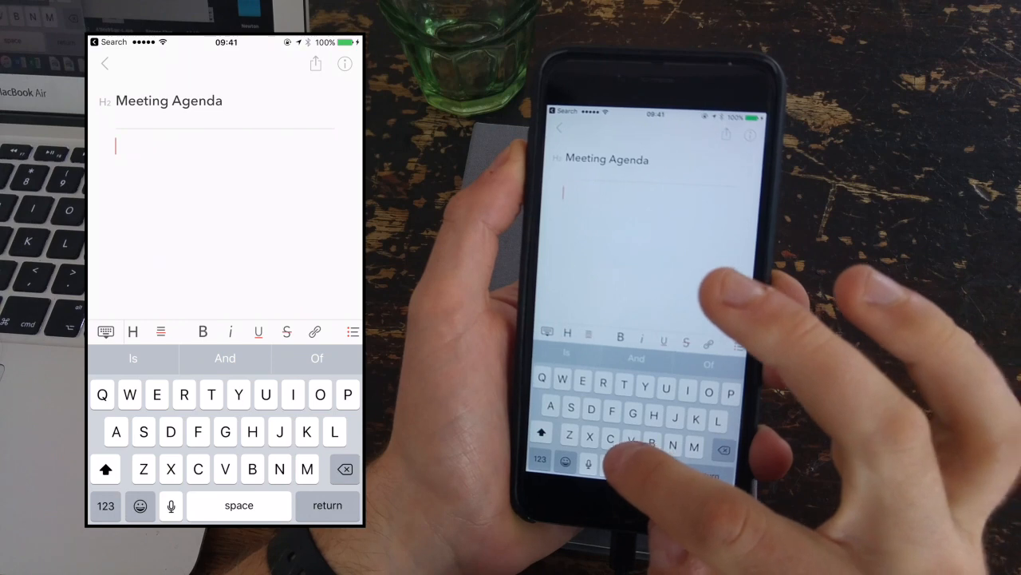
Enter three bullets, a numbered Test item, a FOLLOW-UP NOTES checkbox and 'hello' code.
click(353, 331)
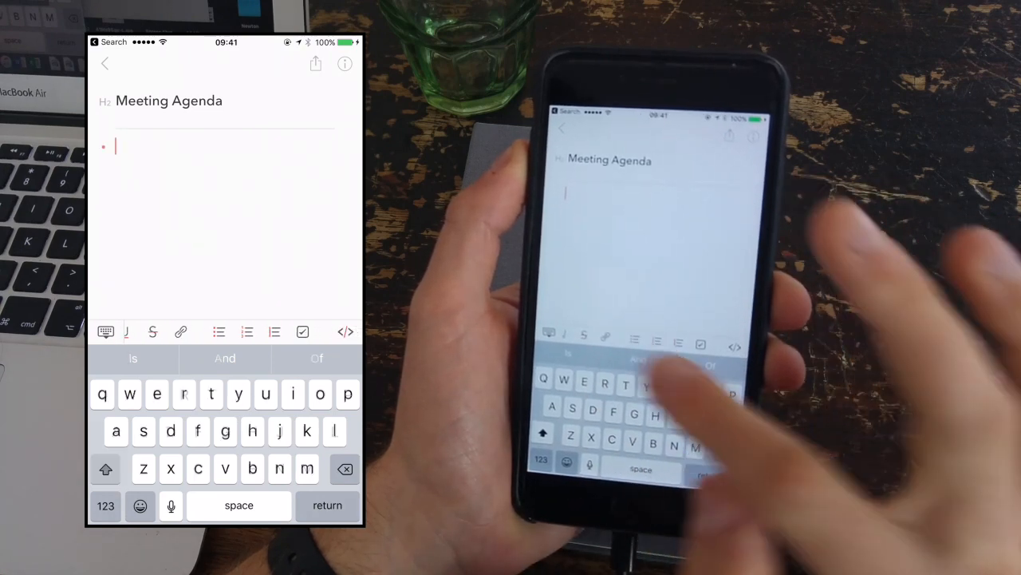
click(105, 469)
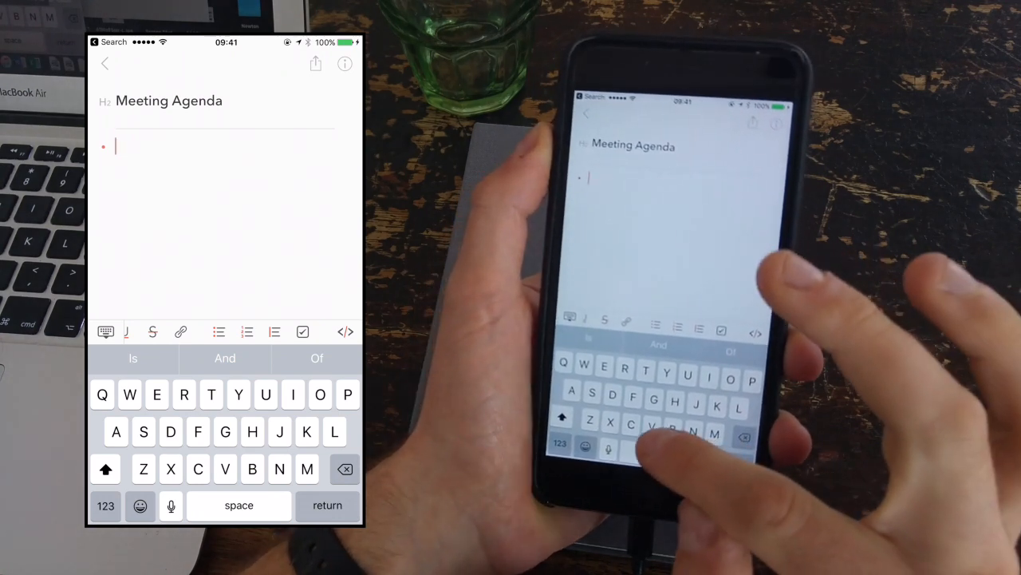
text(B)
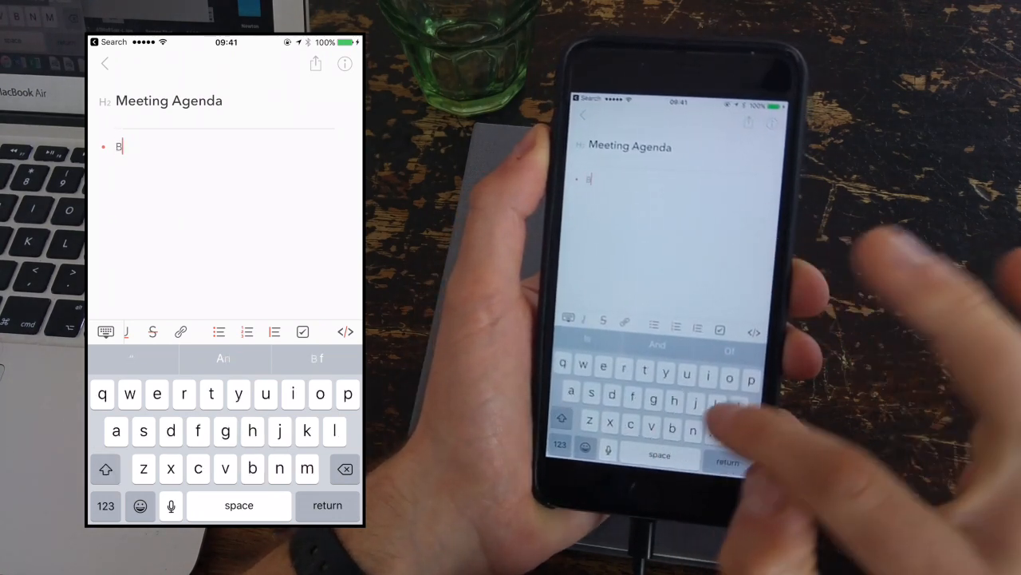
text(log)
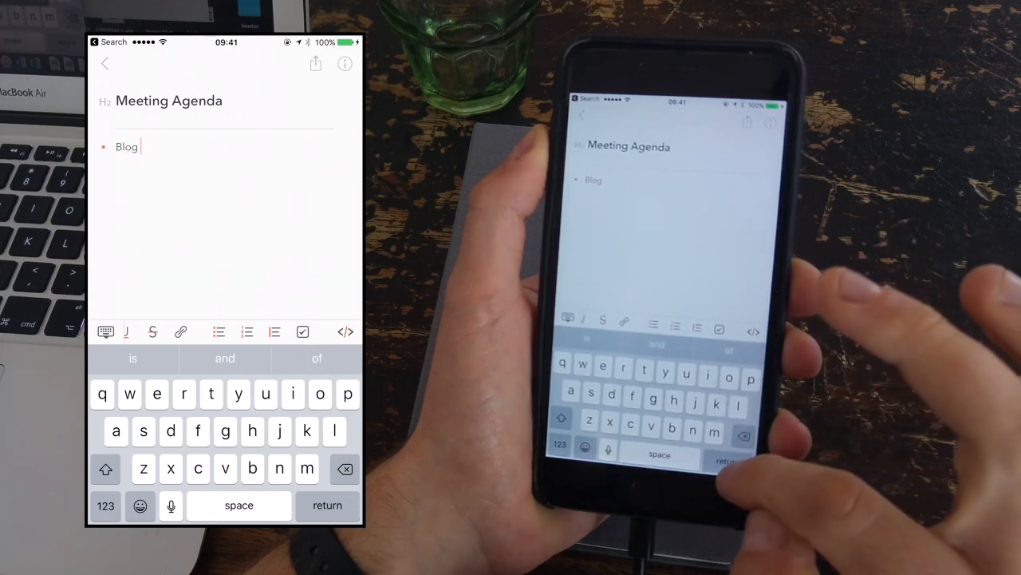
click(105, 504)
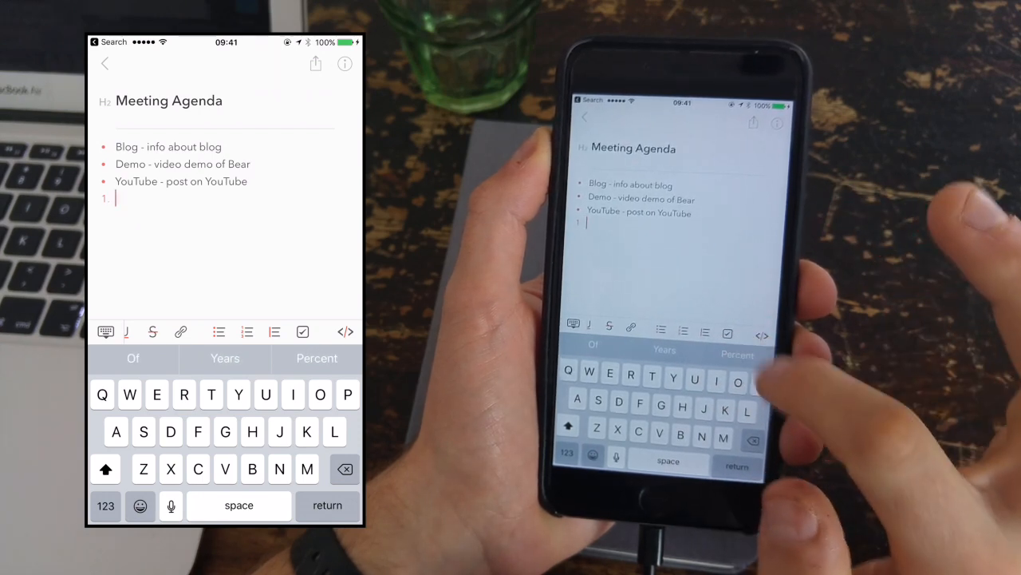
text(est)
text(h)
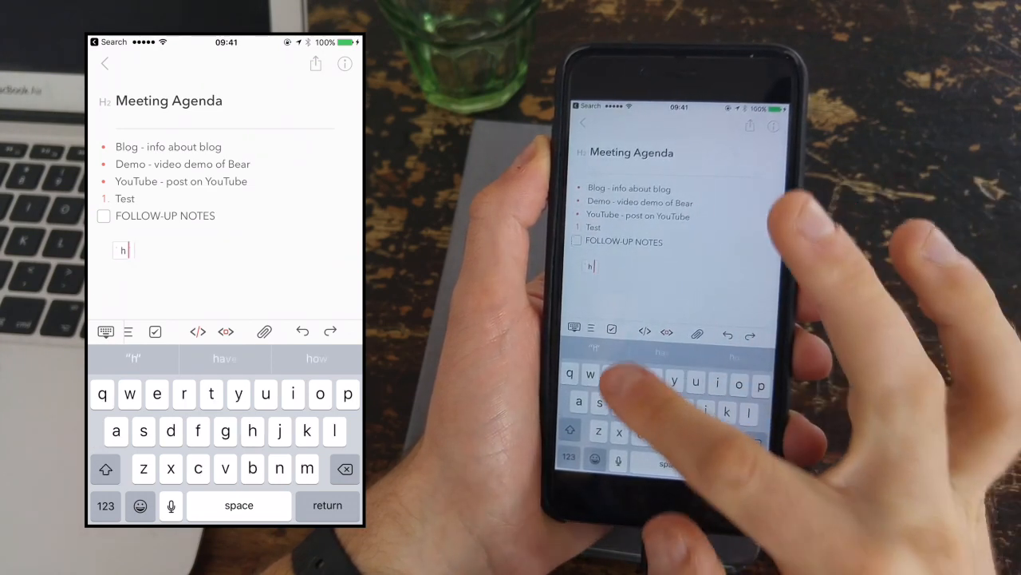
text(ello)
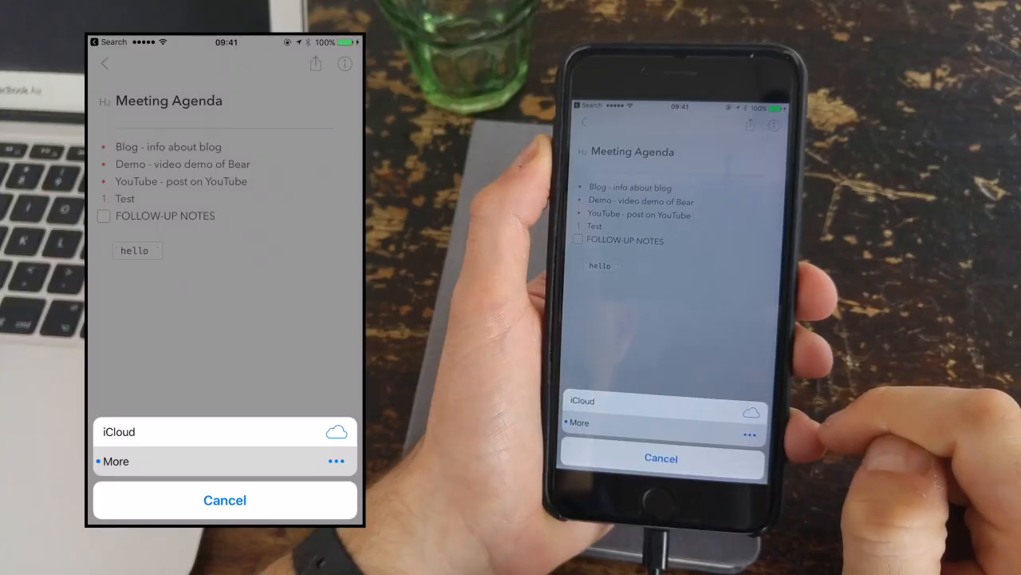
click(116, 461)
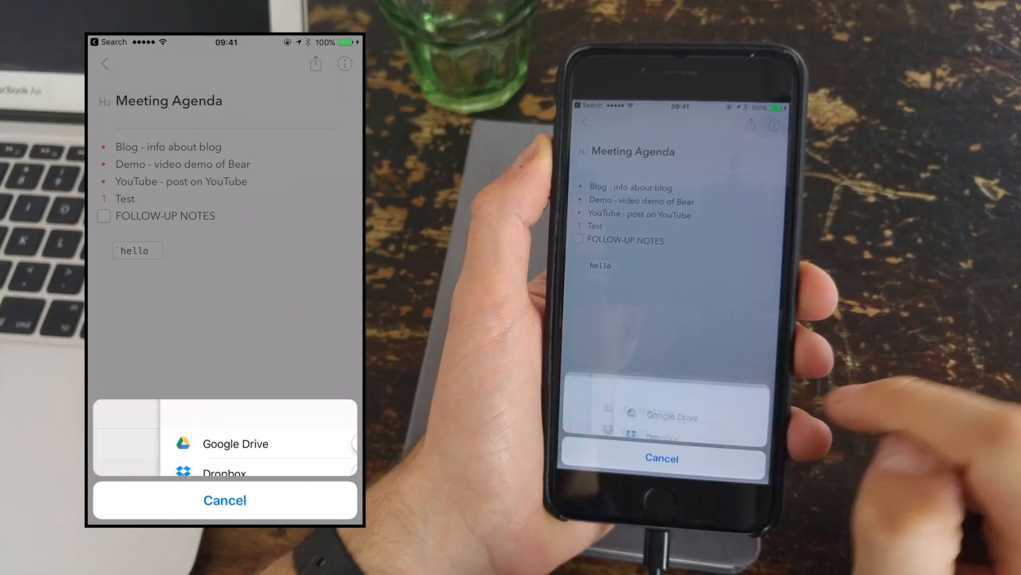
click(224, 499)
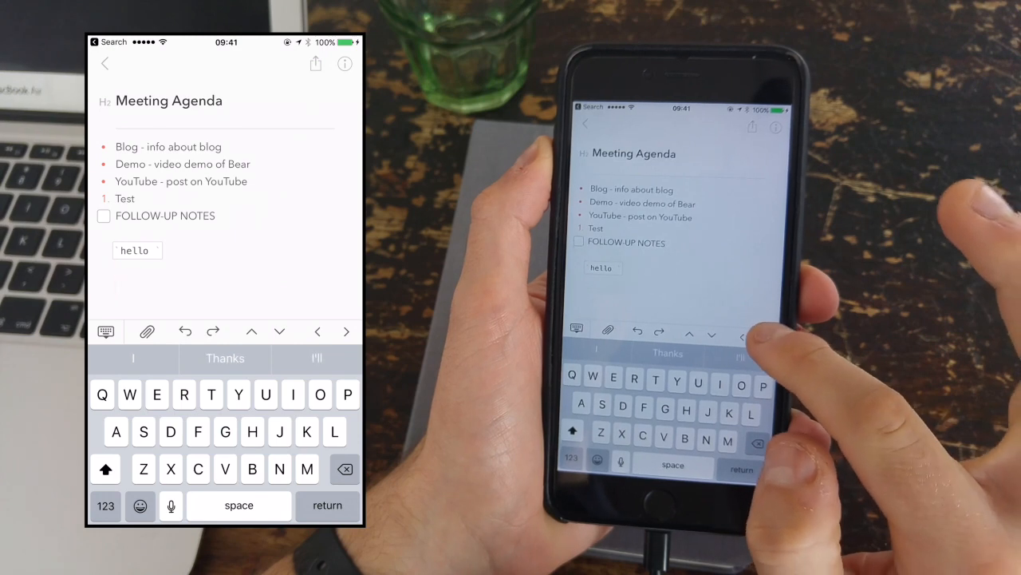
key(return)
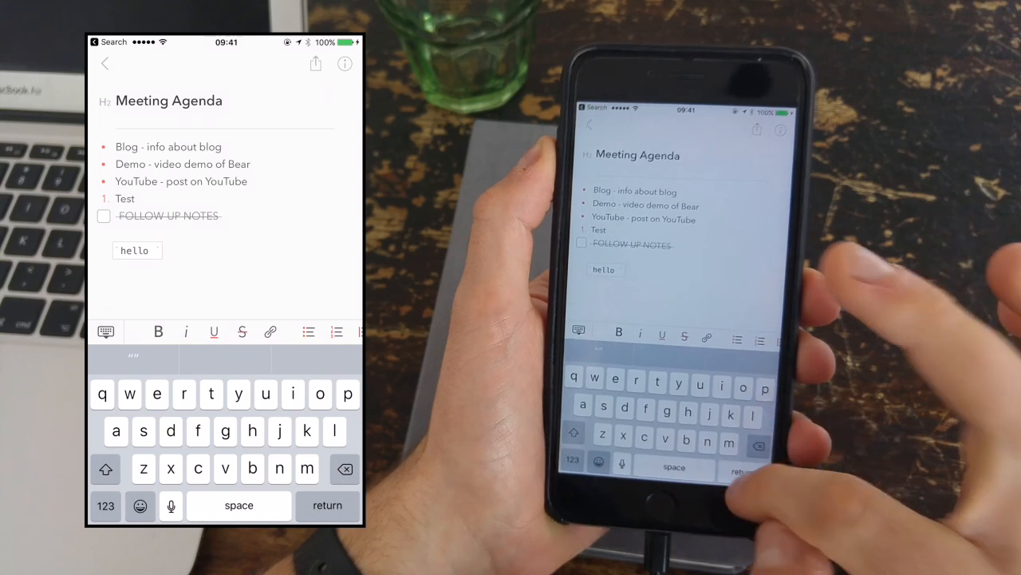
Add a quoted 'hello' line below the code snippet and a level-1 'Hello' heading.
key(return)
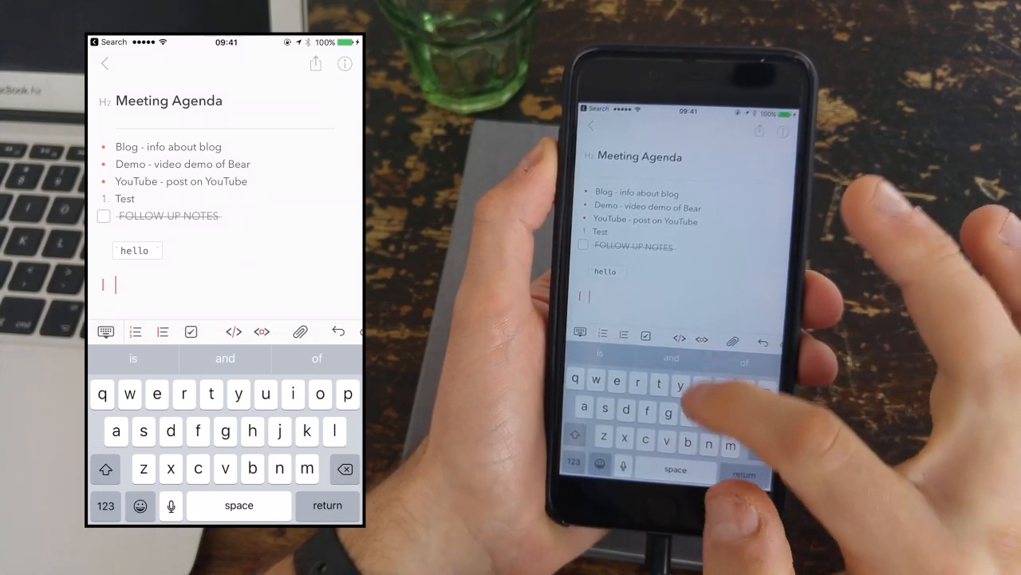
text(hello)
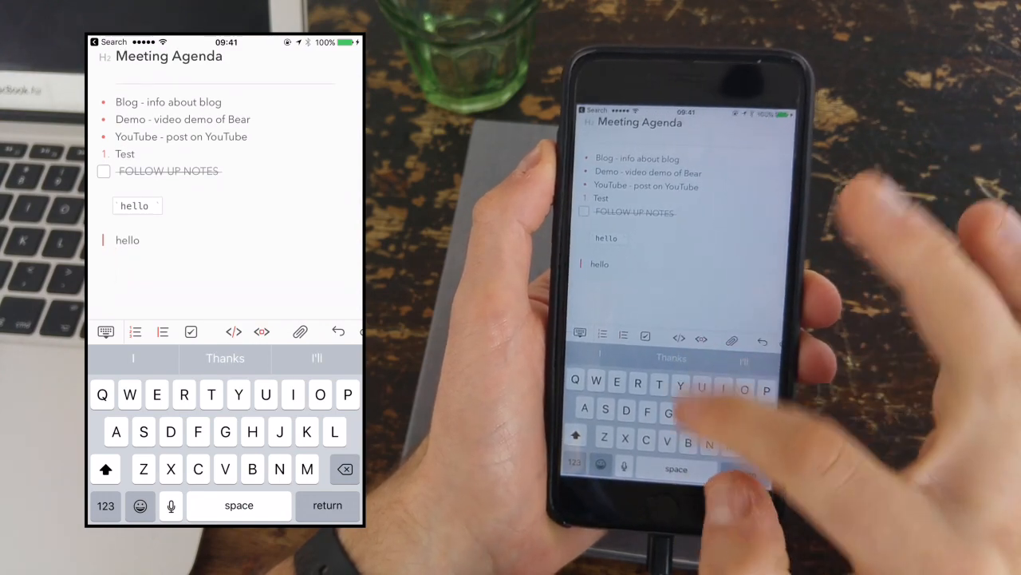
text(Hello)
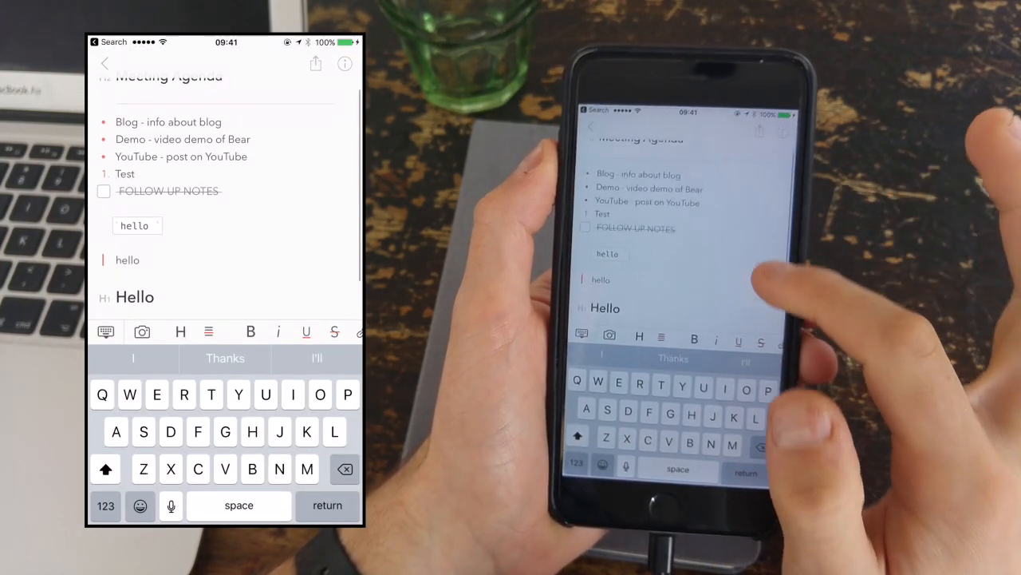
key(return)
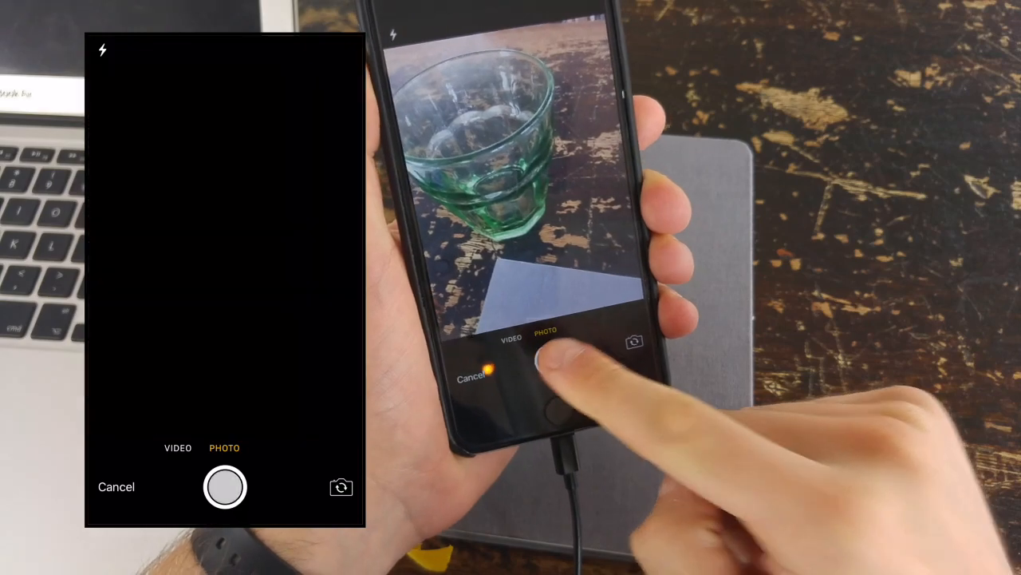
Take and insert a photo of the green glass, then return to the notes list.
click(226, 487)
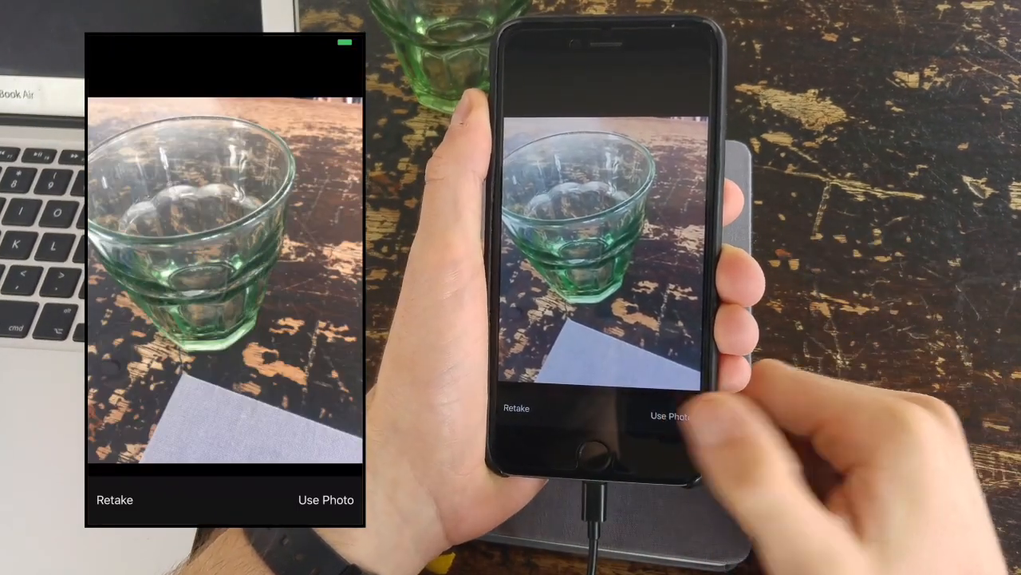
click(671, 415)
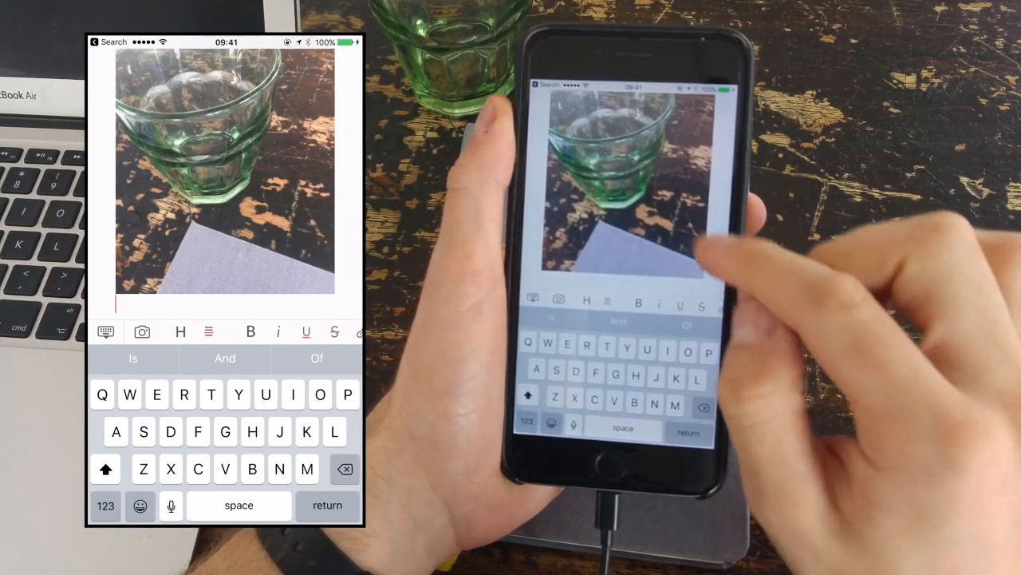
click(226, 170)
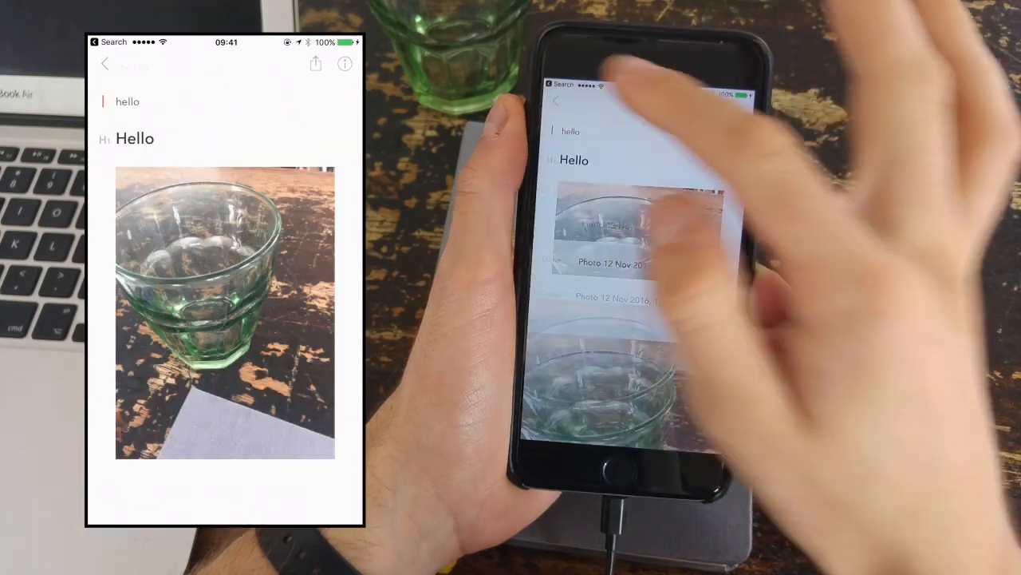
click(105, 64)
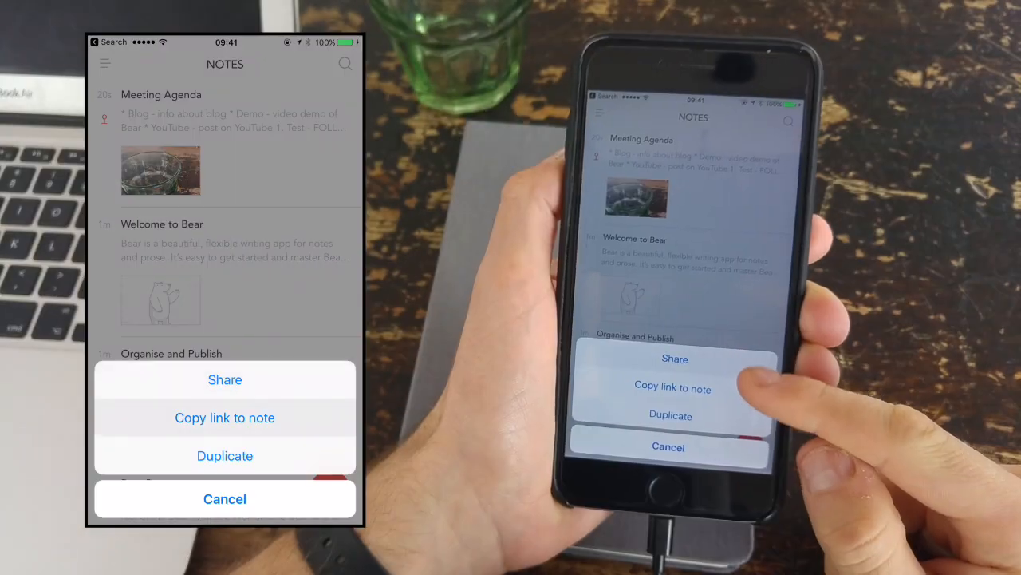
Share Meeting Agenda to Mail, then cancel the email draft.
click(225, 498)
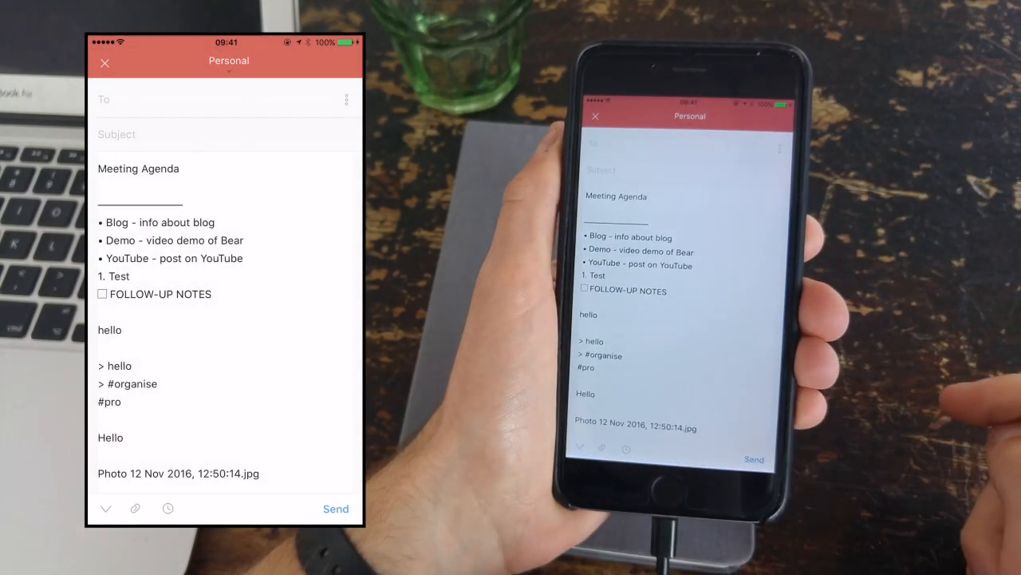
click(104, 62)
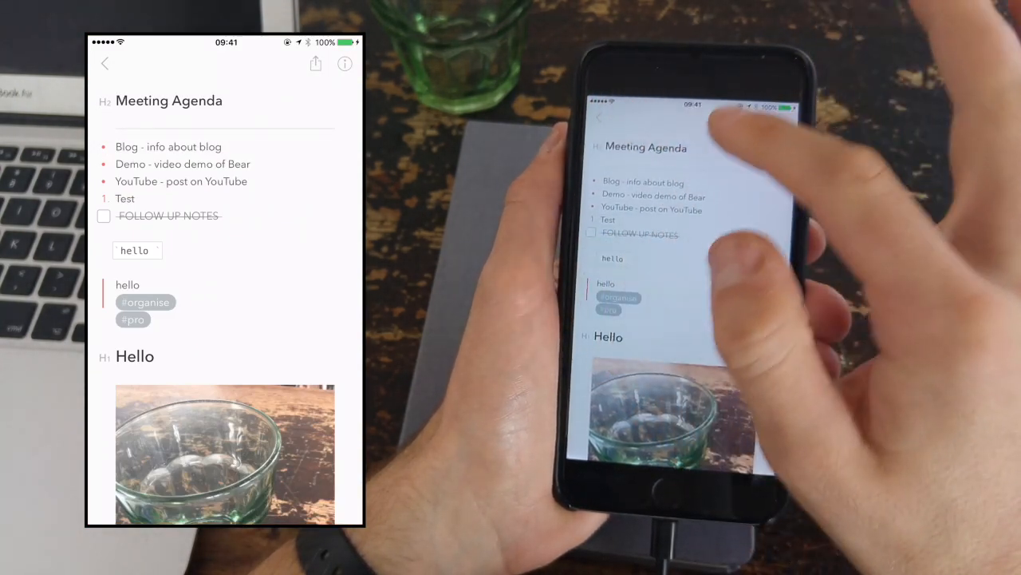
Scroll through the note's share sheet options, then dismiss the sheet.
click(316, 64)
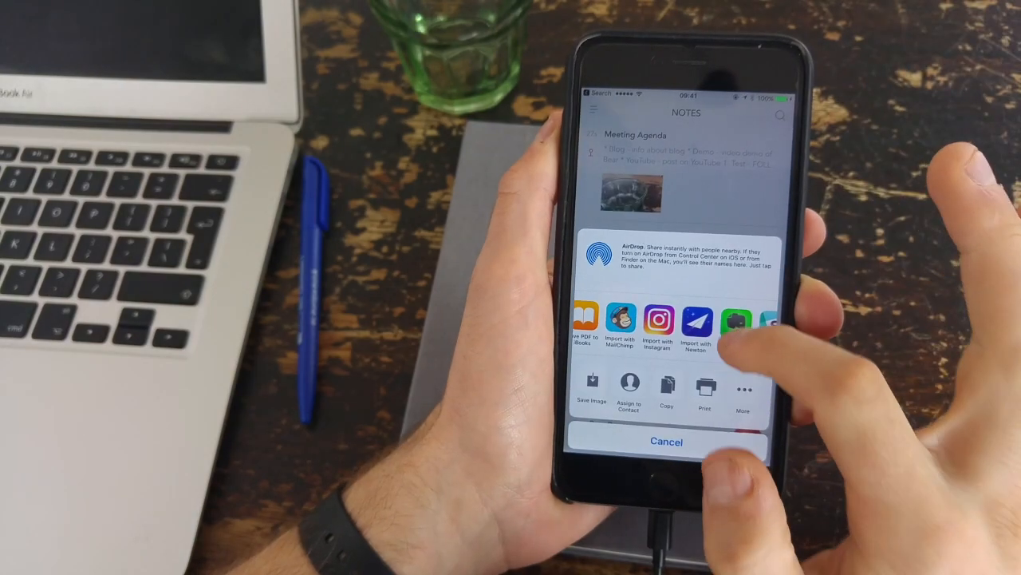
scroll(left, 3)
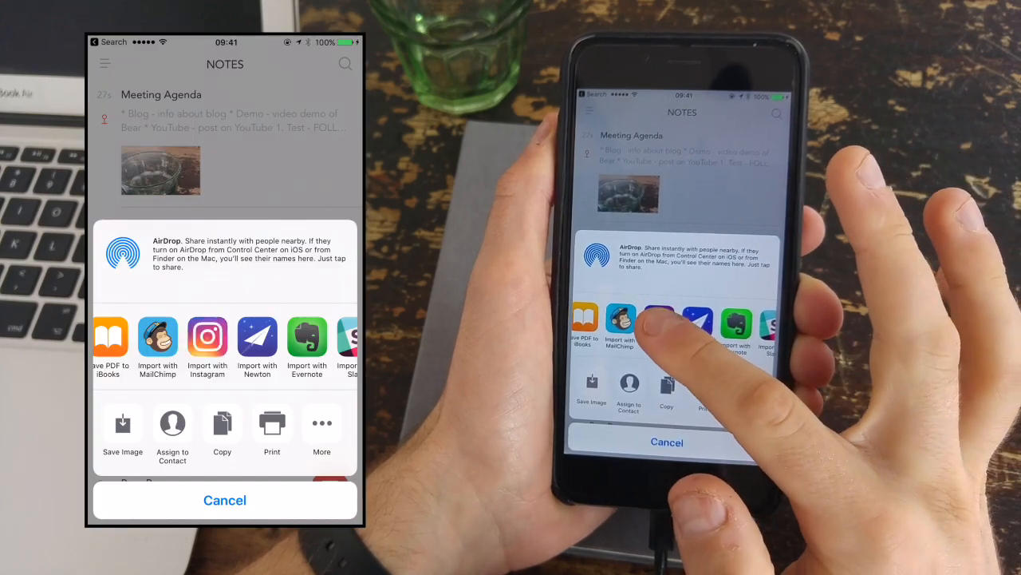
click(206, 335)
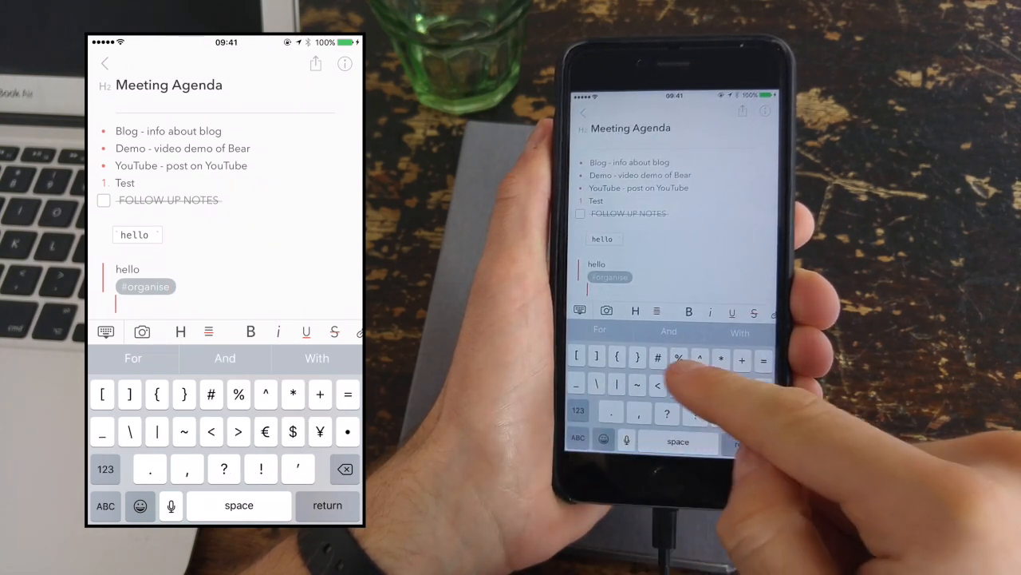
Finish the #pro tag, view both tags in the sidebar, and open note search.
text(pro)
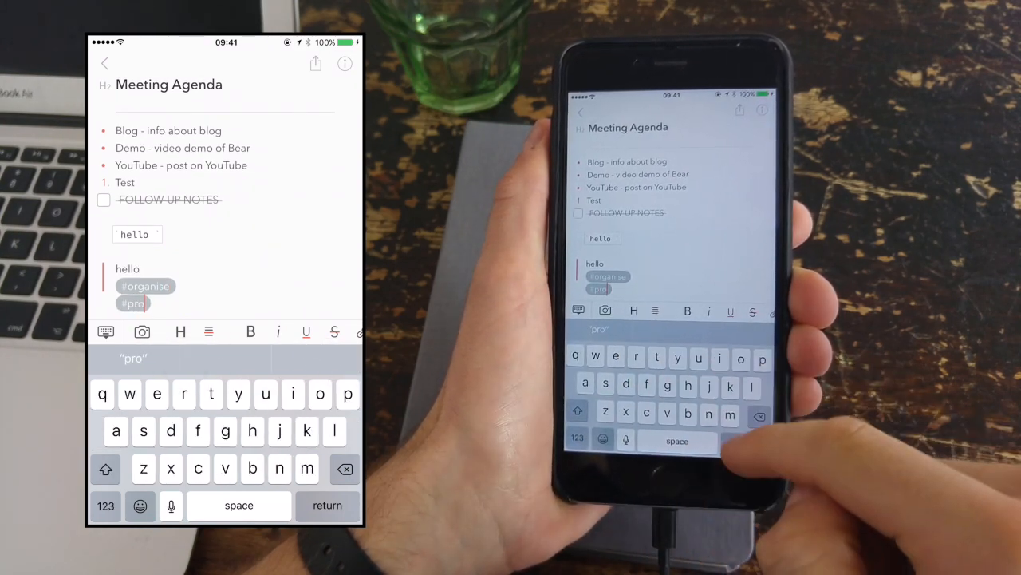
click(104, 64)
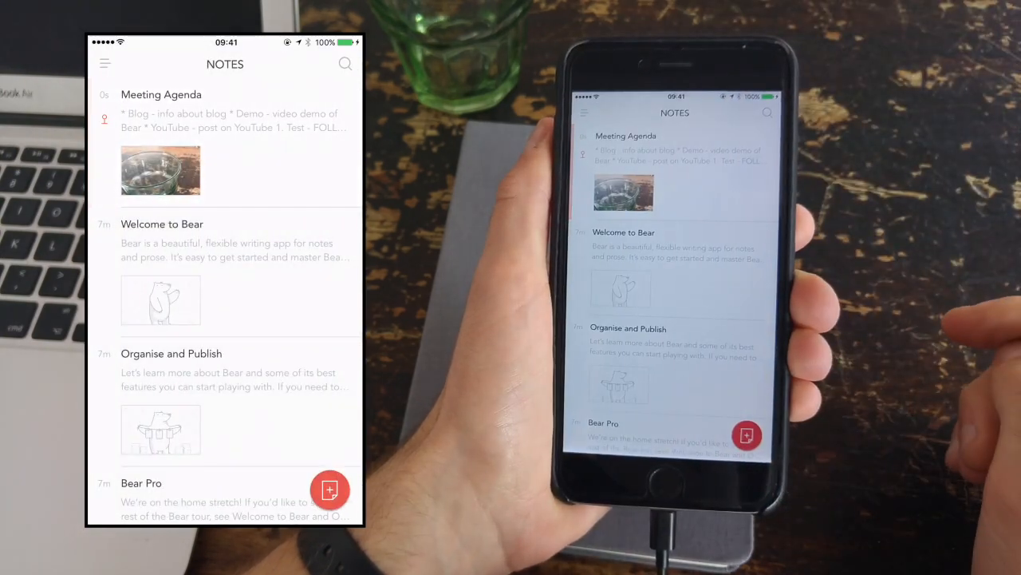
click(105, 63)
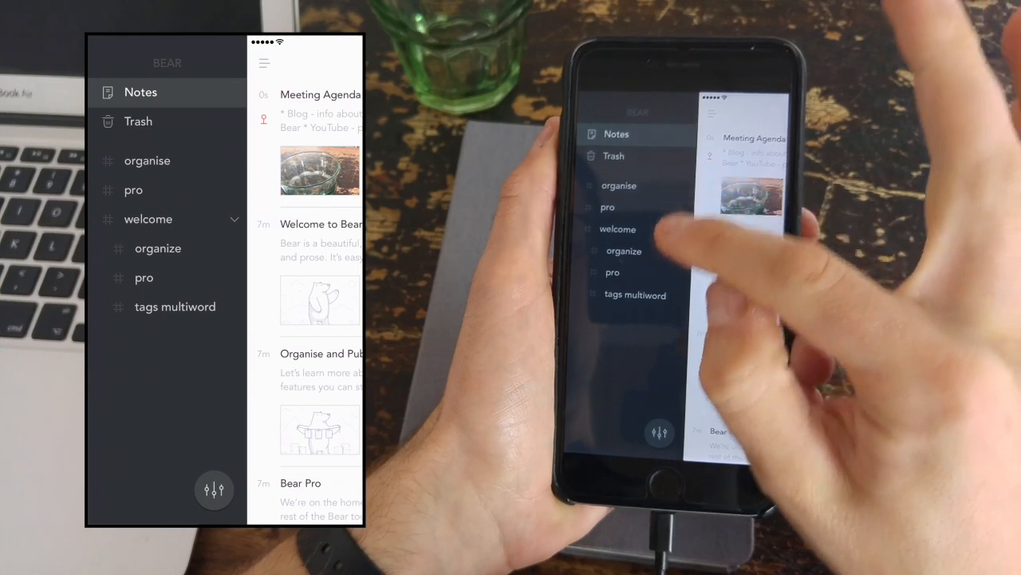
click(234, 218)
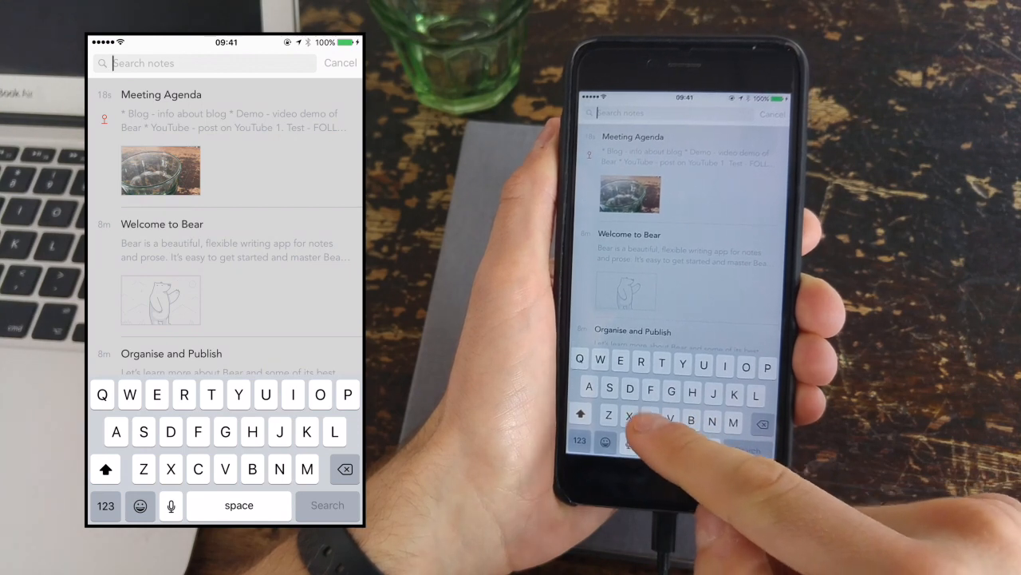
Search notes for 'Hello' and open Bear's settings from the sidebar.
text(Hello)
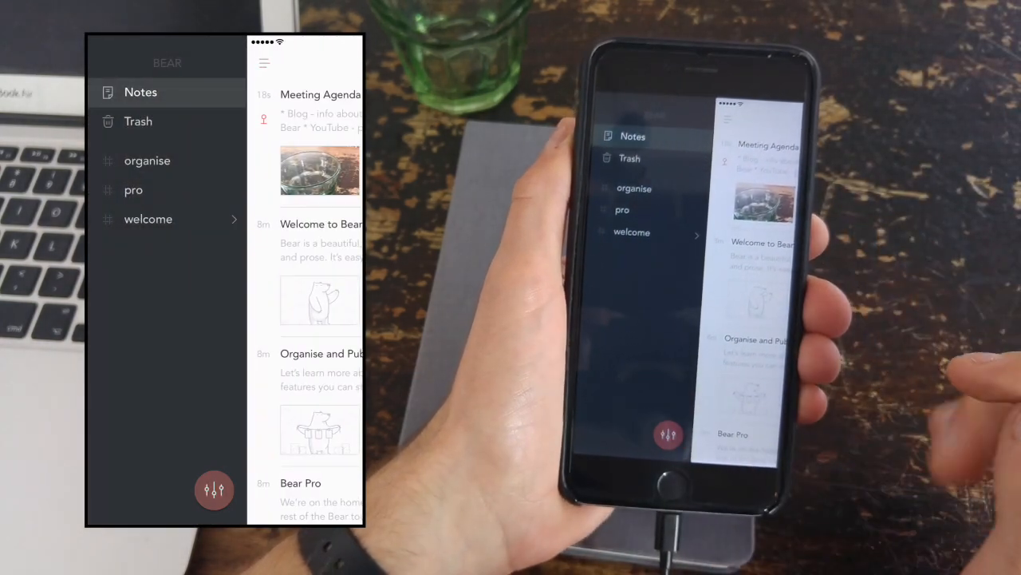
click(214, 489)
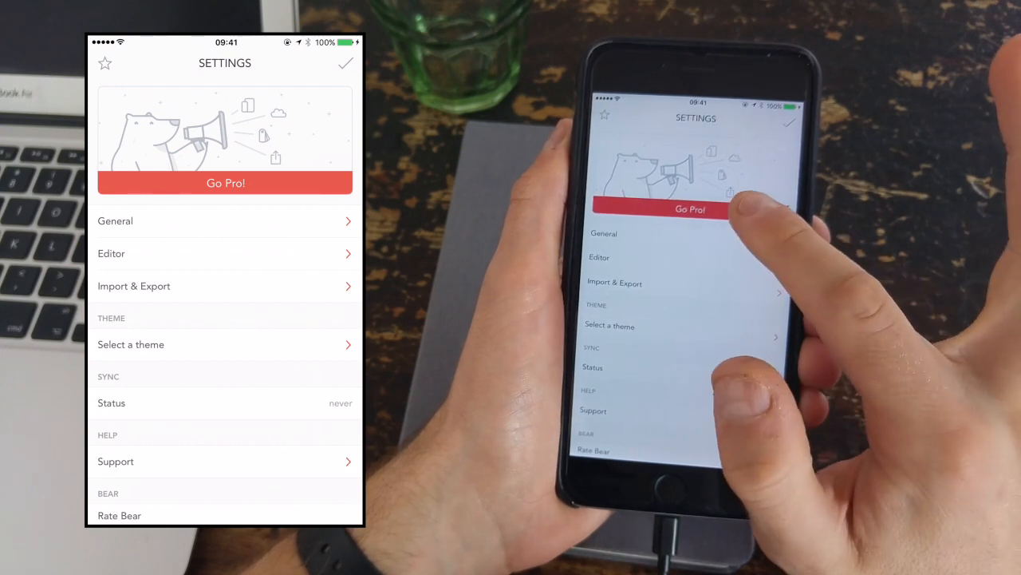
Look over the Typography preferences, then switch on Show images as thumbnails in Editor settings.
click(115, 220)
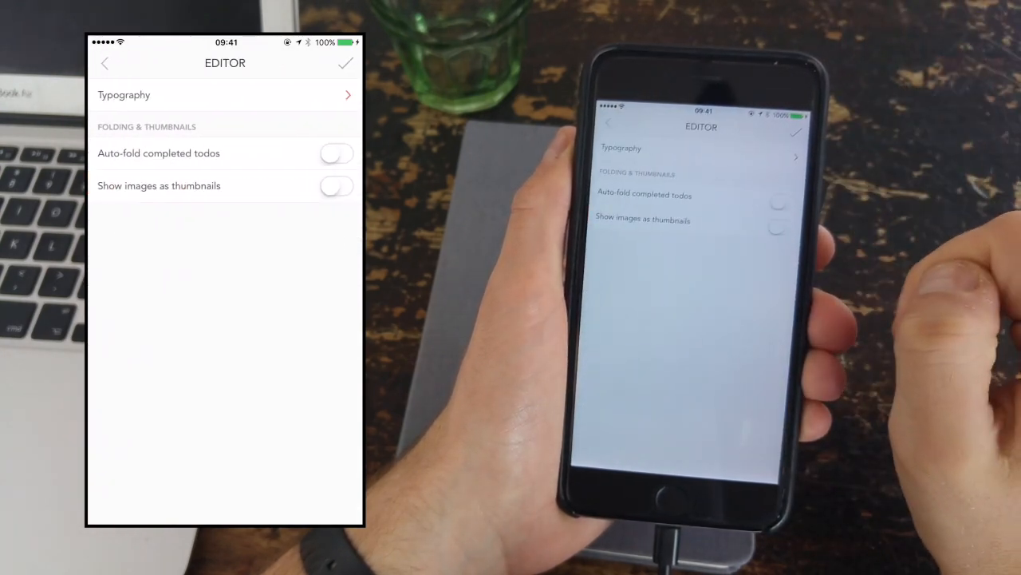
click(225, 94)
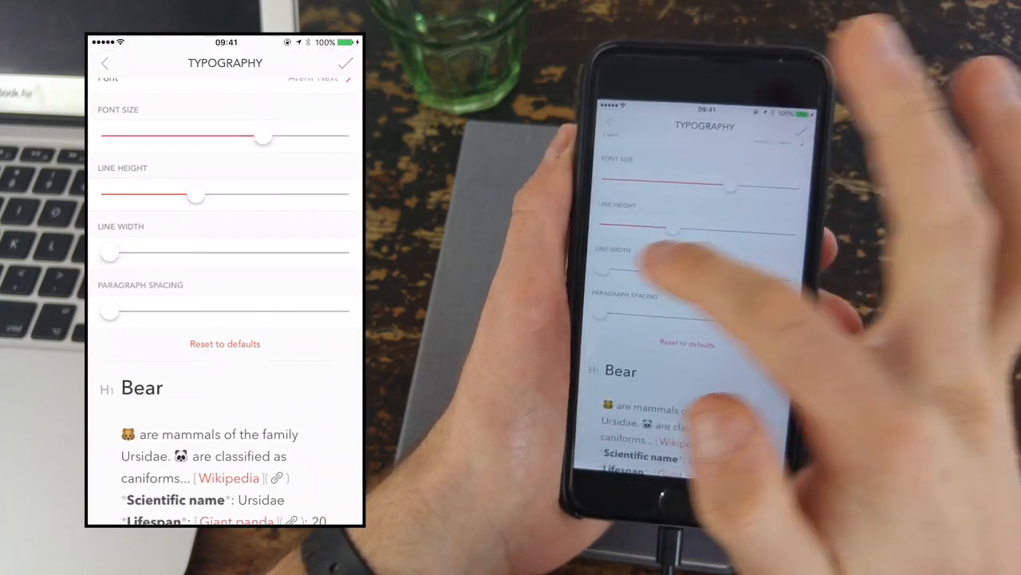
drag(109, 253, 150, 253)
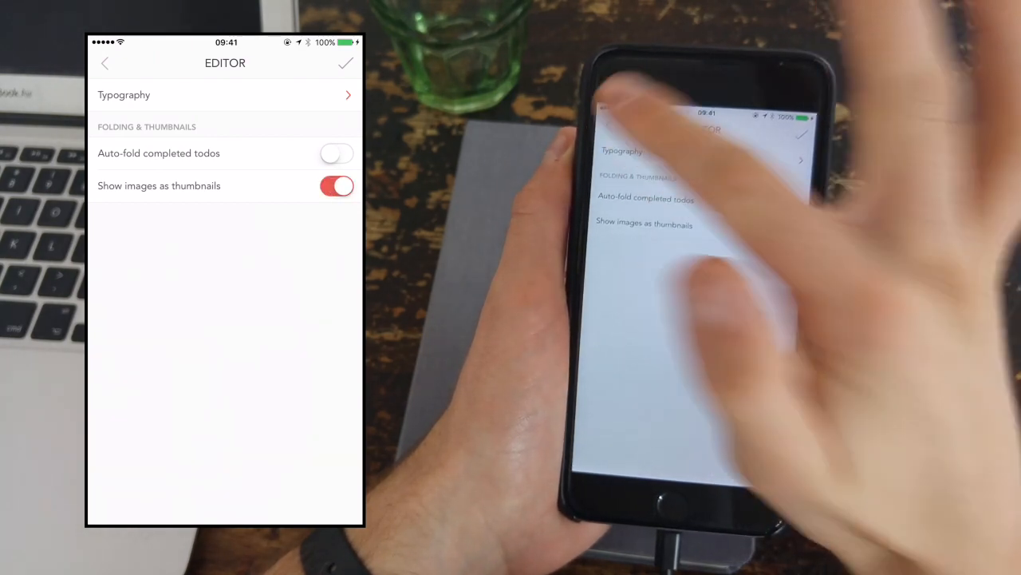
click(104, 63)
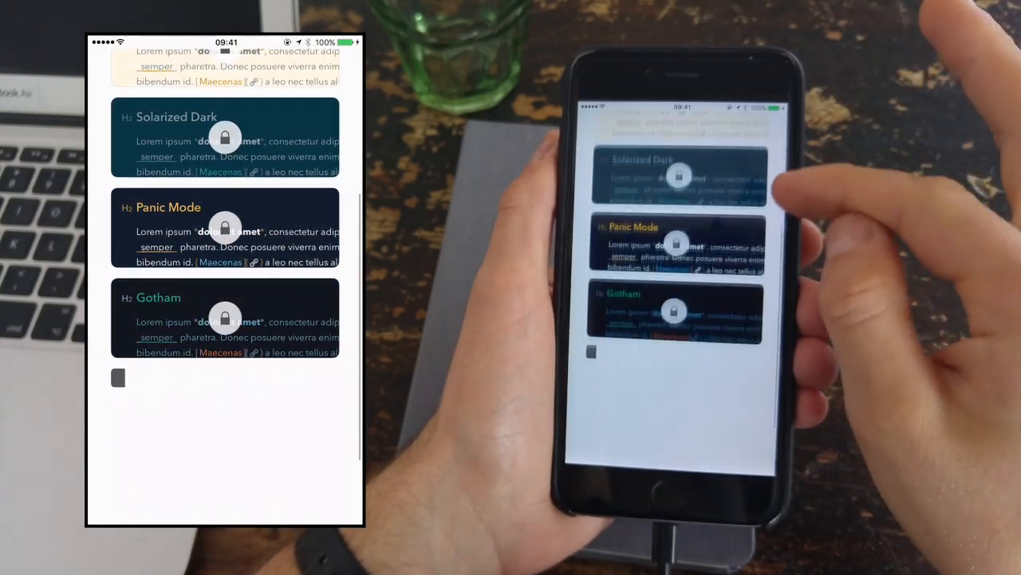
Scroll through the locked theme list and leave it.
scroll(down, 3)
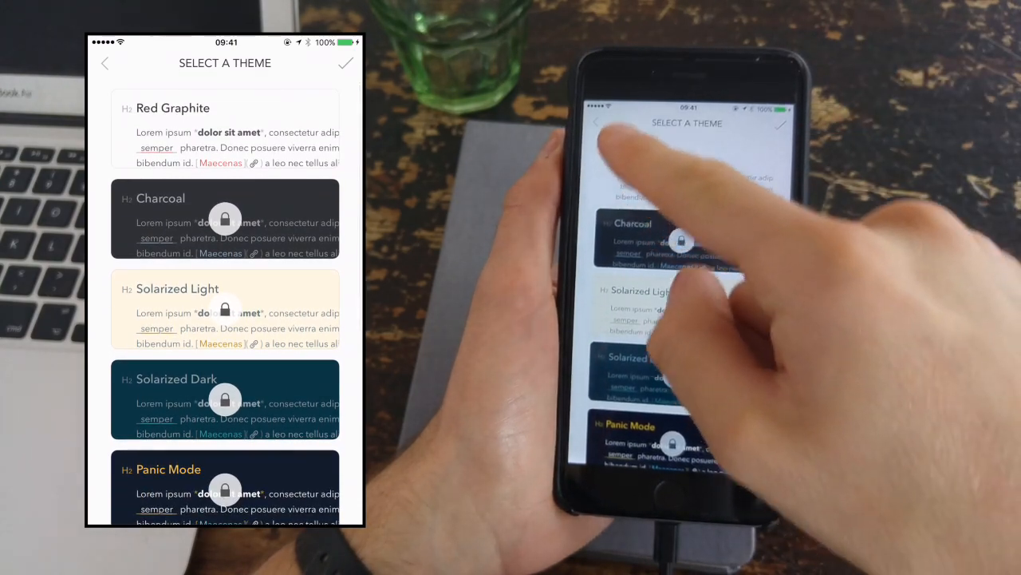
click(104, 63)
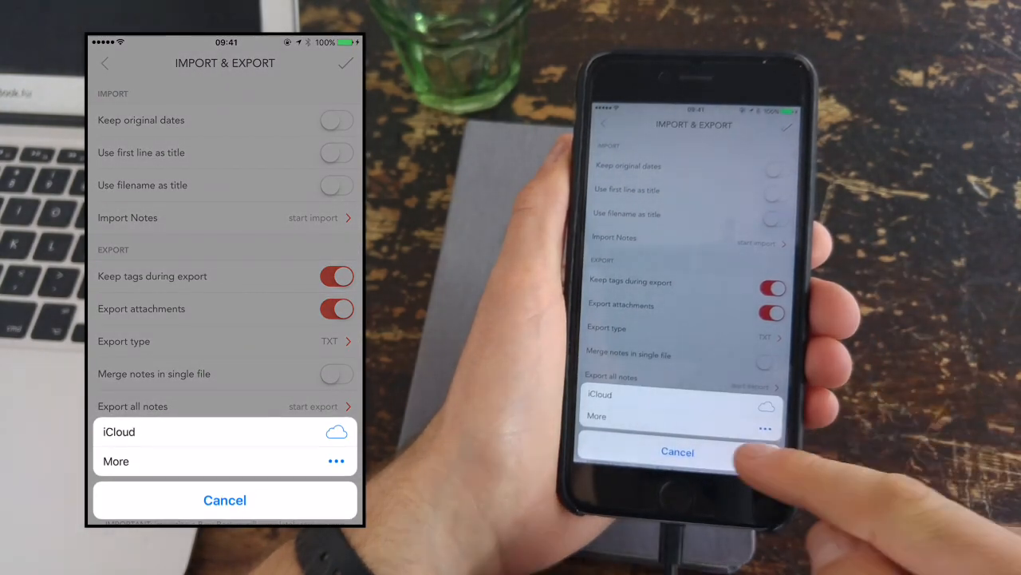
View more export destinations, cancel, and back out to main Settings without exporting.
click(115, 460)
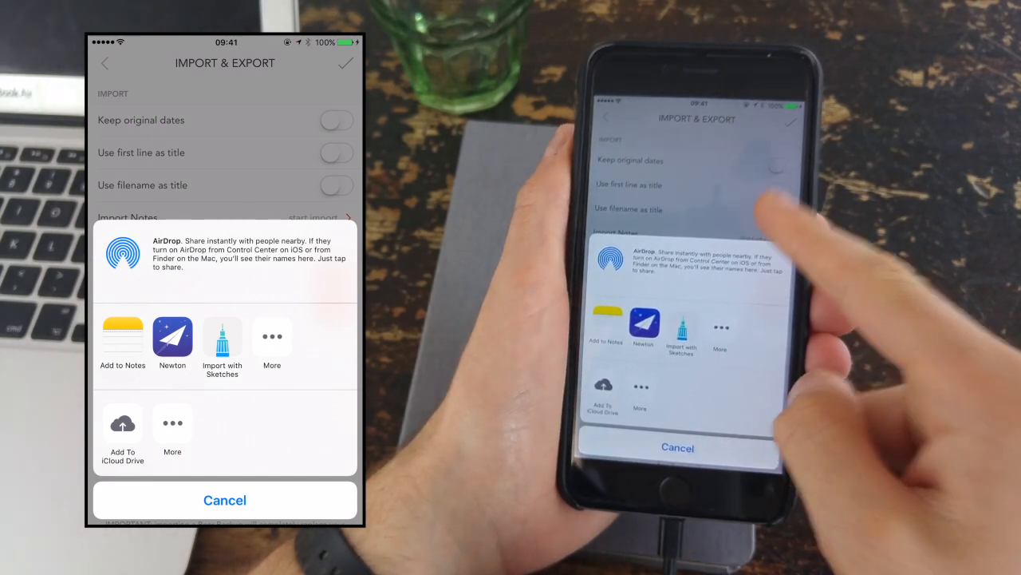
click(225, 500)
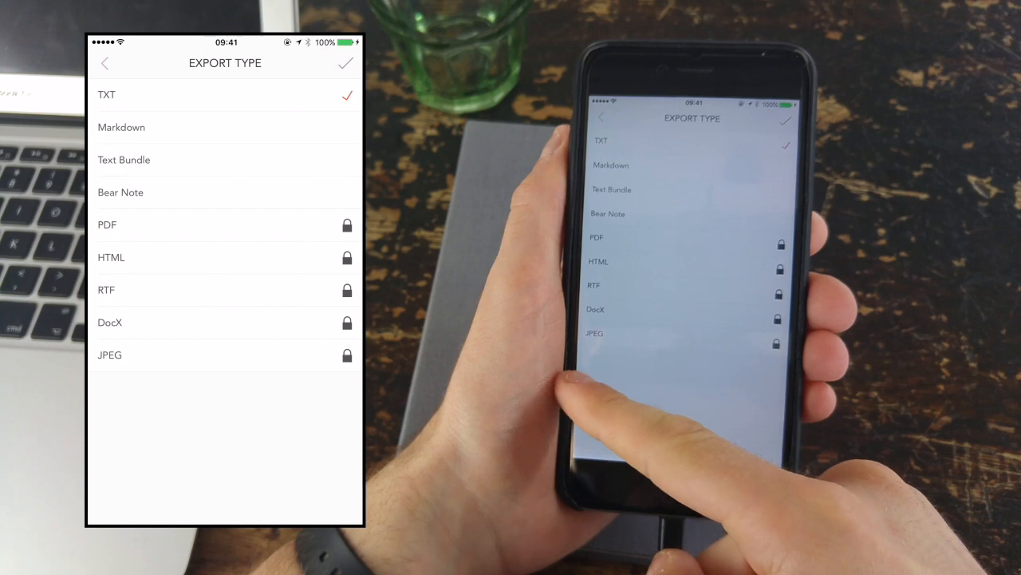
click(105, 63)
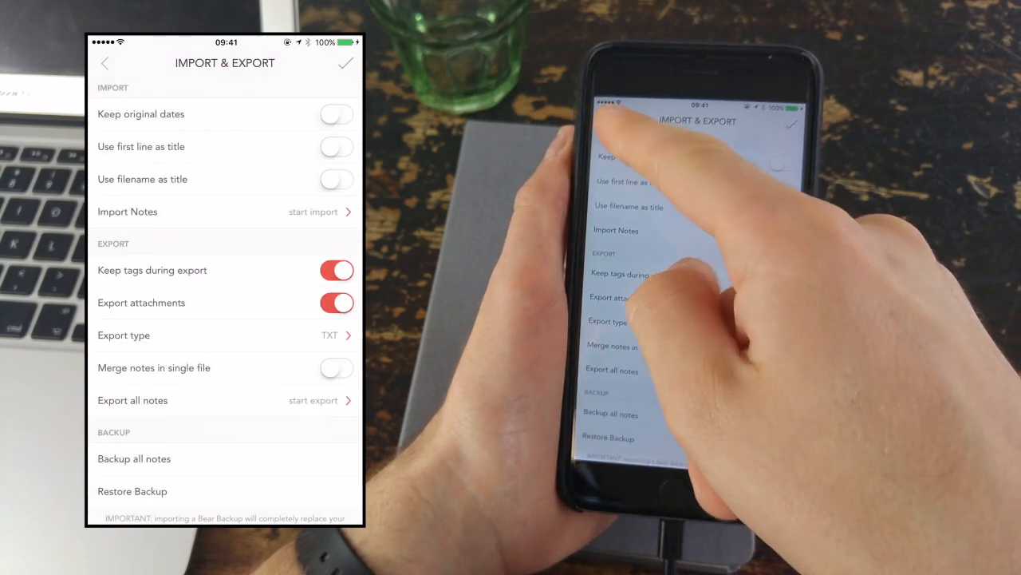
click(104, 63)
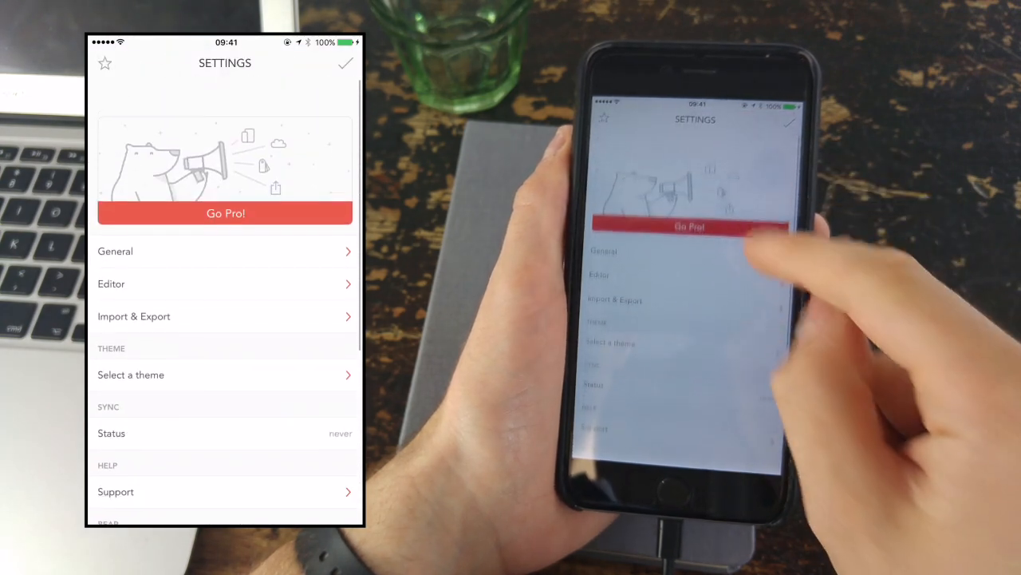
Close Settings with the checkmark to return to the notes list.
click(225, 213)
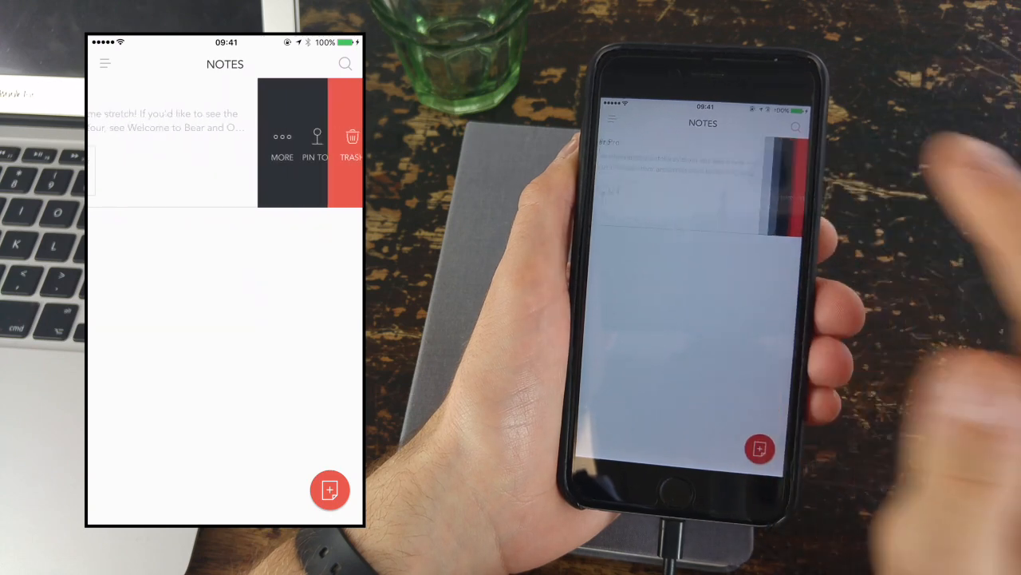
Open the Meeting Agenda note and select the FOLLOW-UP NOTES to-do text.
click(352, 143)
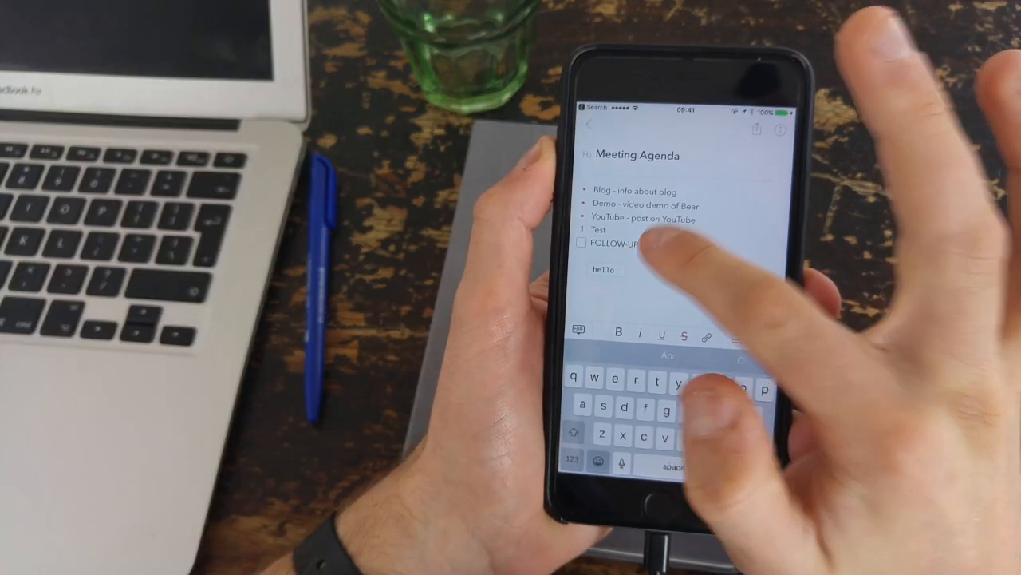
double_click(628, 243)
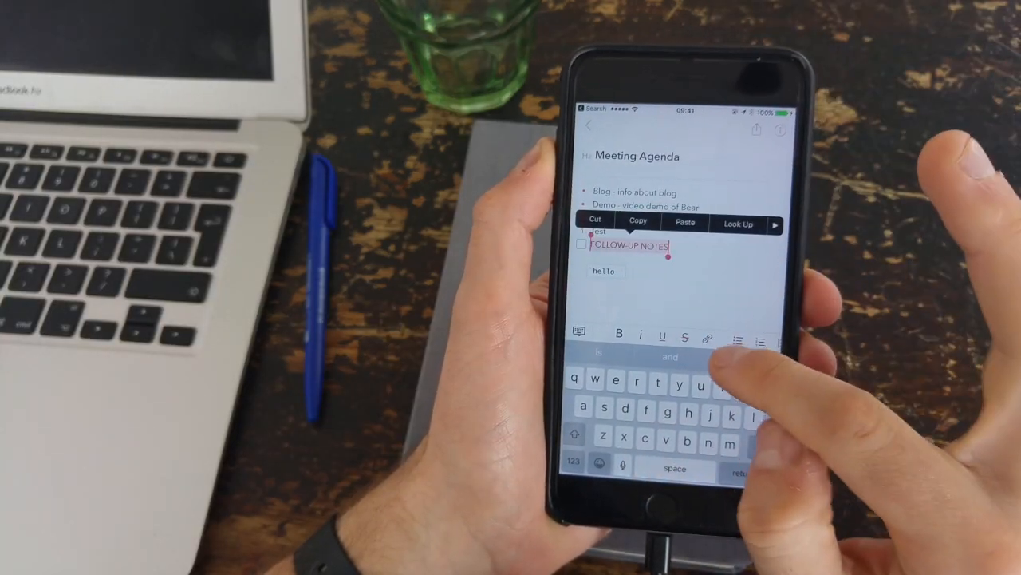